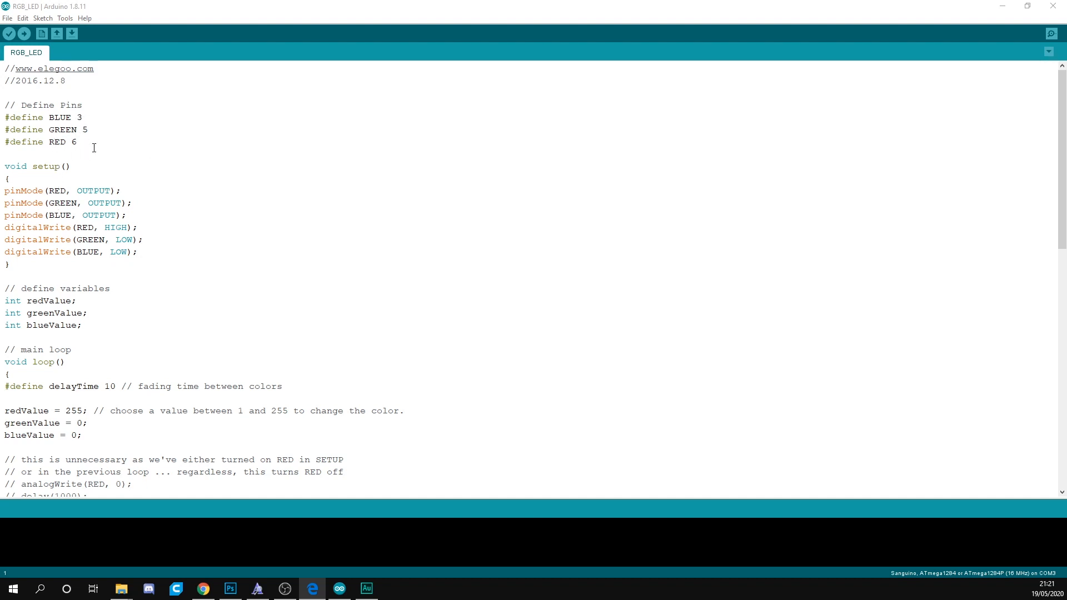
mouse_move(97, 246)
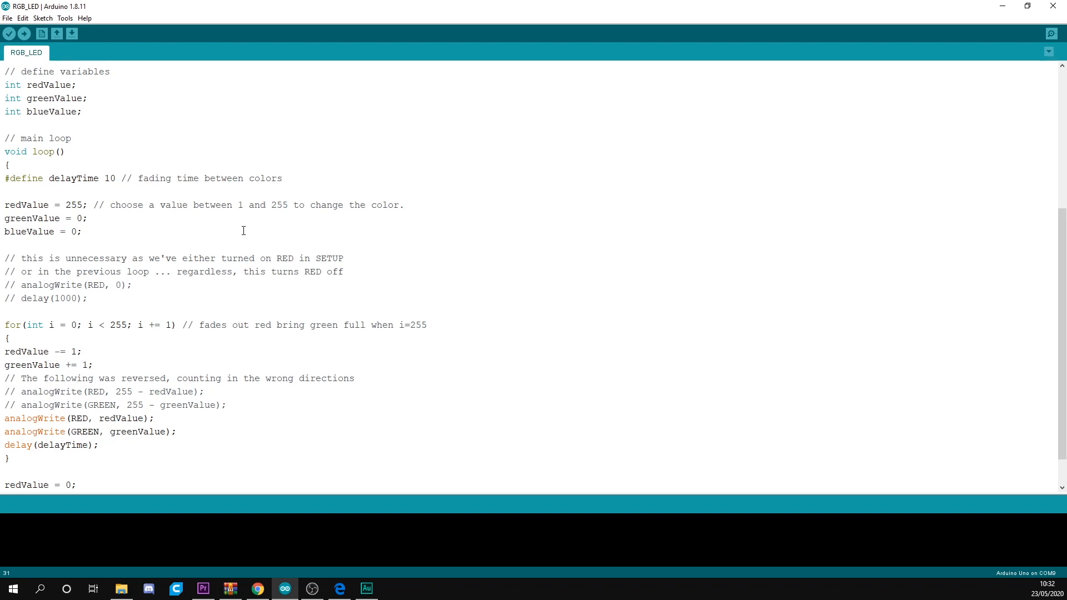
mouse_move(249, 223)
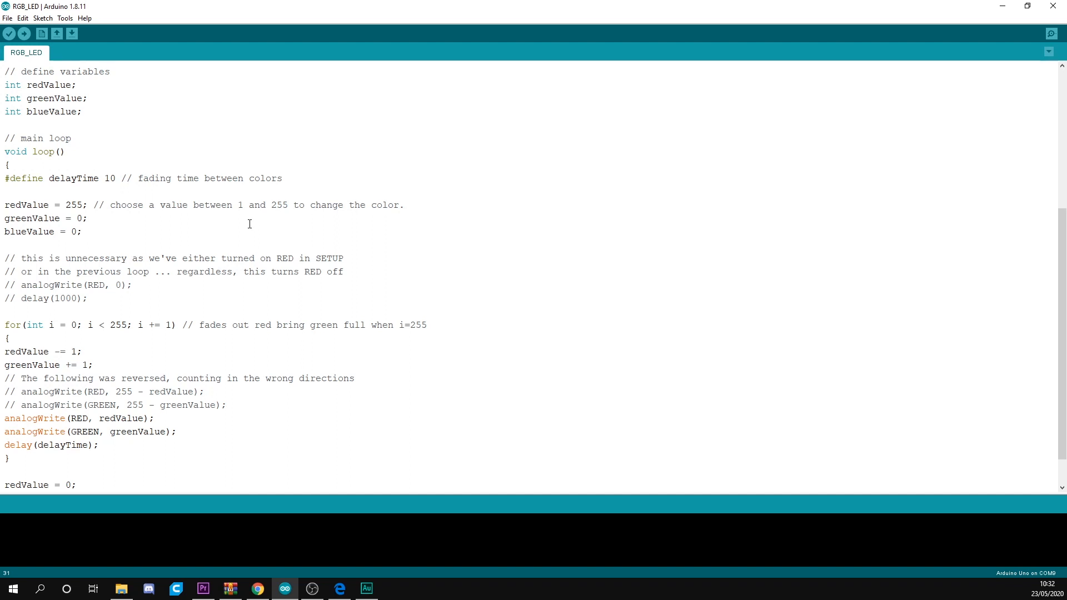
mouse_move(236, 227)
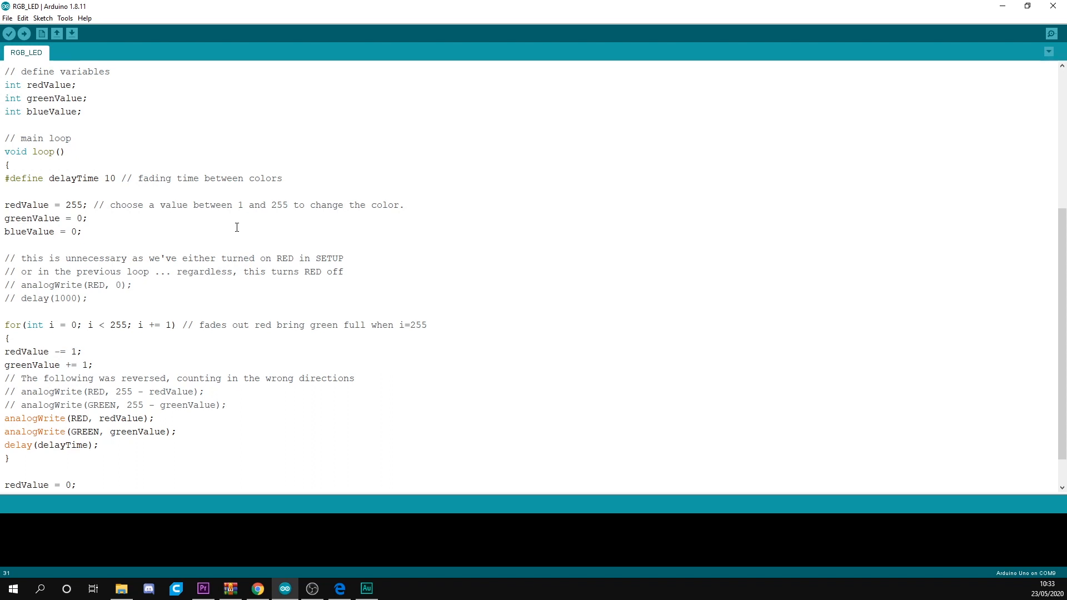